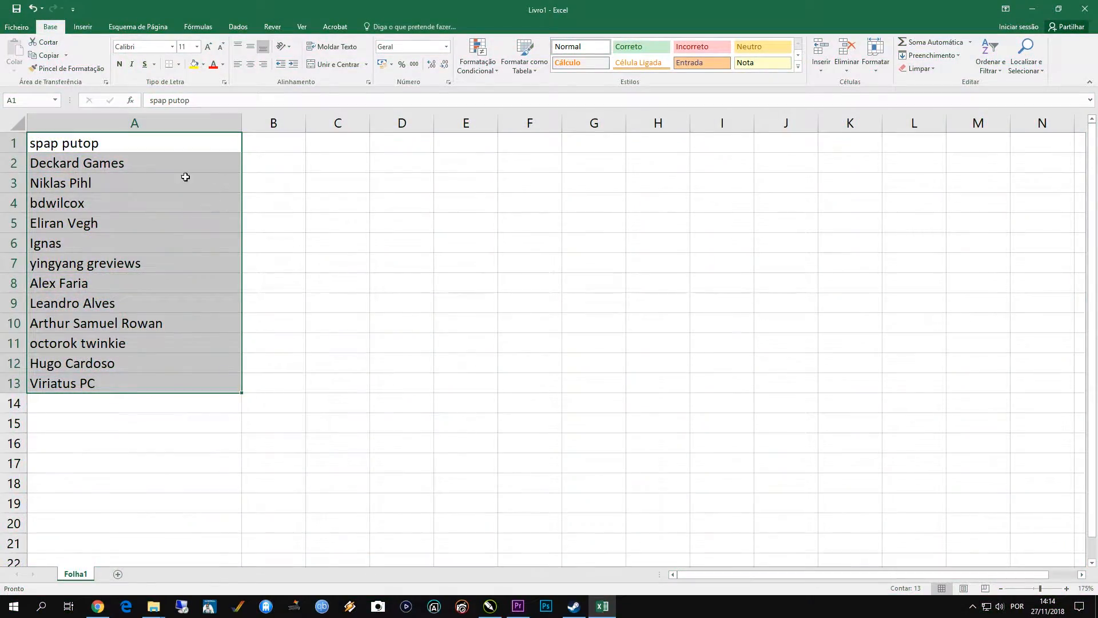
- Copy the 13 names from column A of the Excel sheet
{"action": "left_click", "coordinate": [135, 403]}
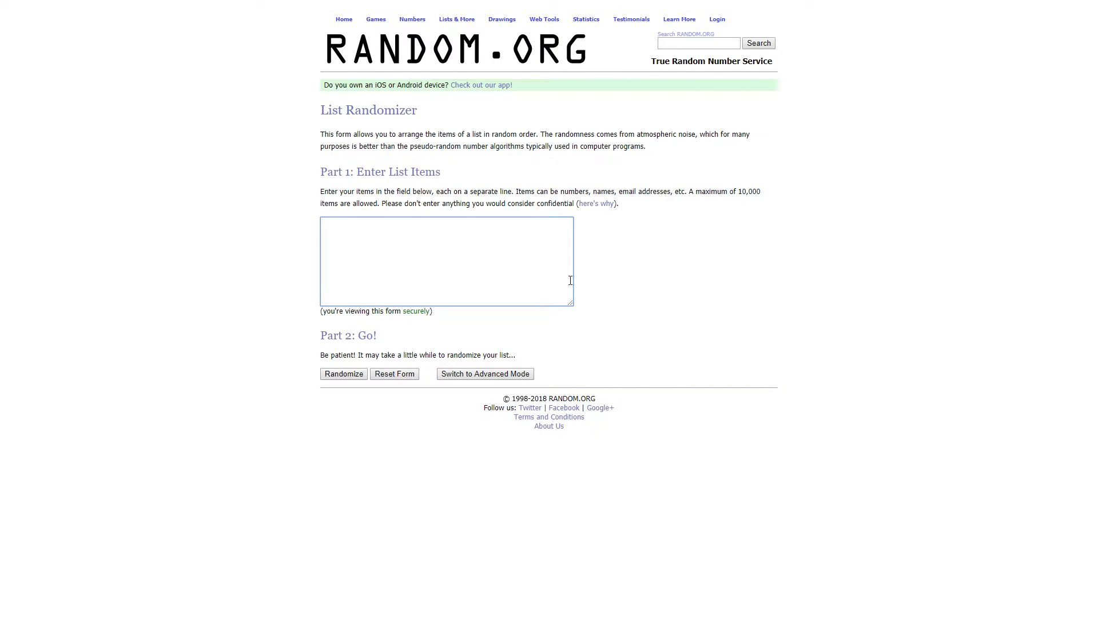
- Paste the 13 names into the List Randomizer and shuffle them into a random order
{"action": "type", "text": "Eliran Vegh"}
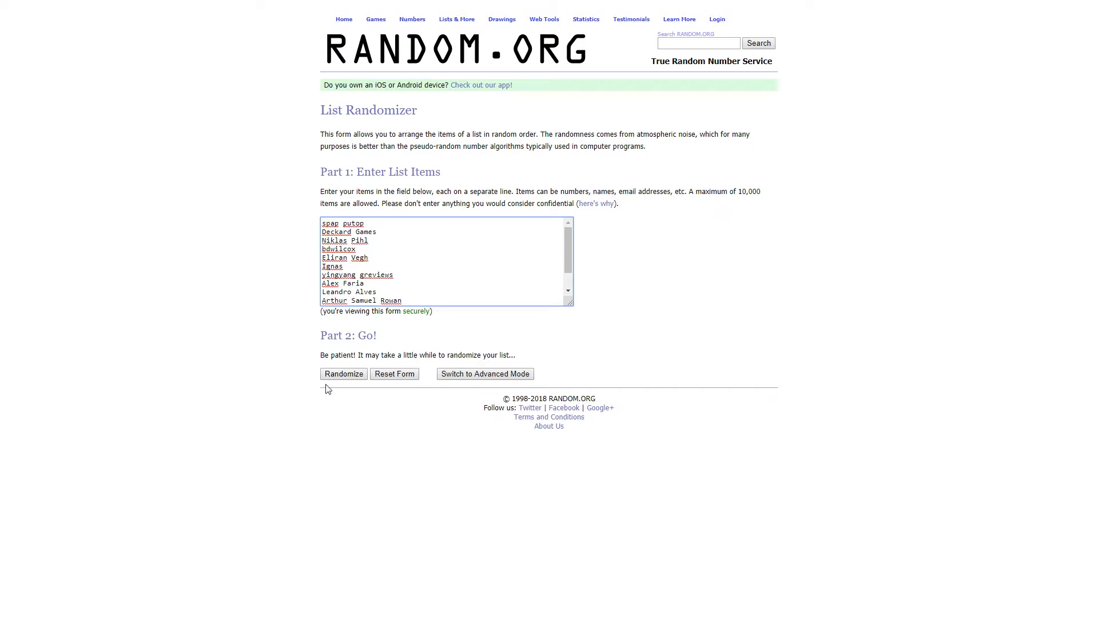
{"action": "left_click", "coordinate": [343, 373]}
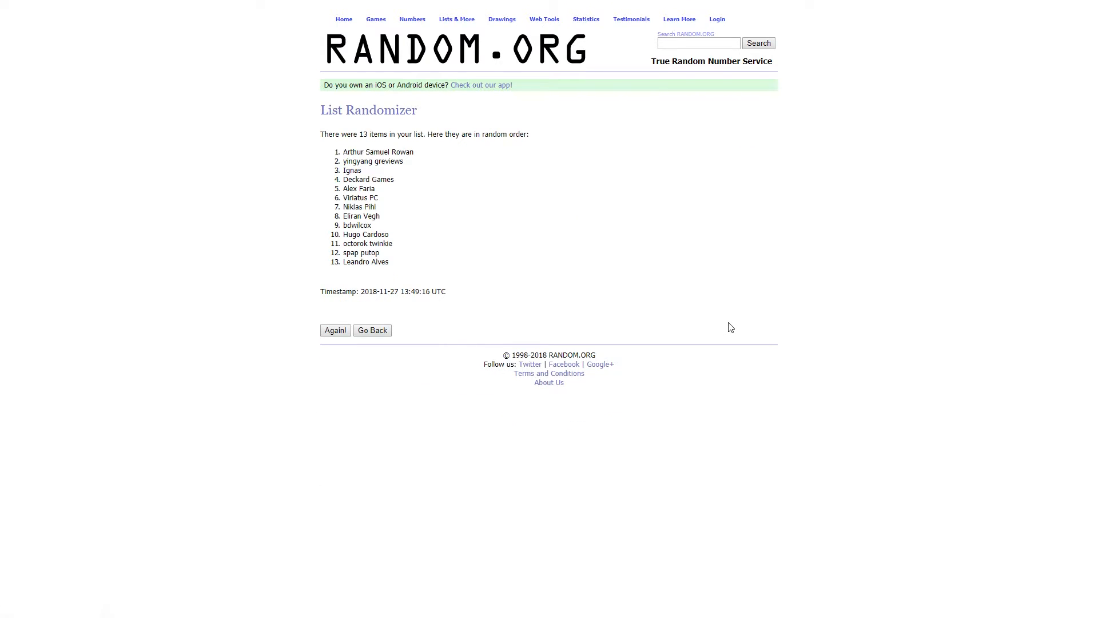